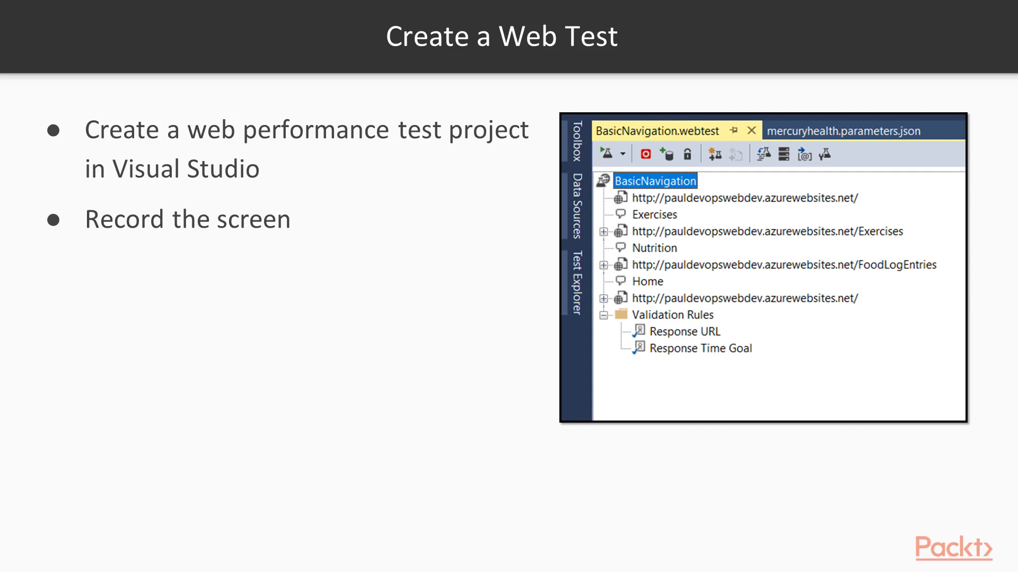
Add a new Web Performance Test to the WebTests project from its context menu.
key("right")
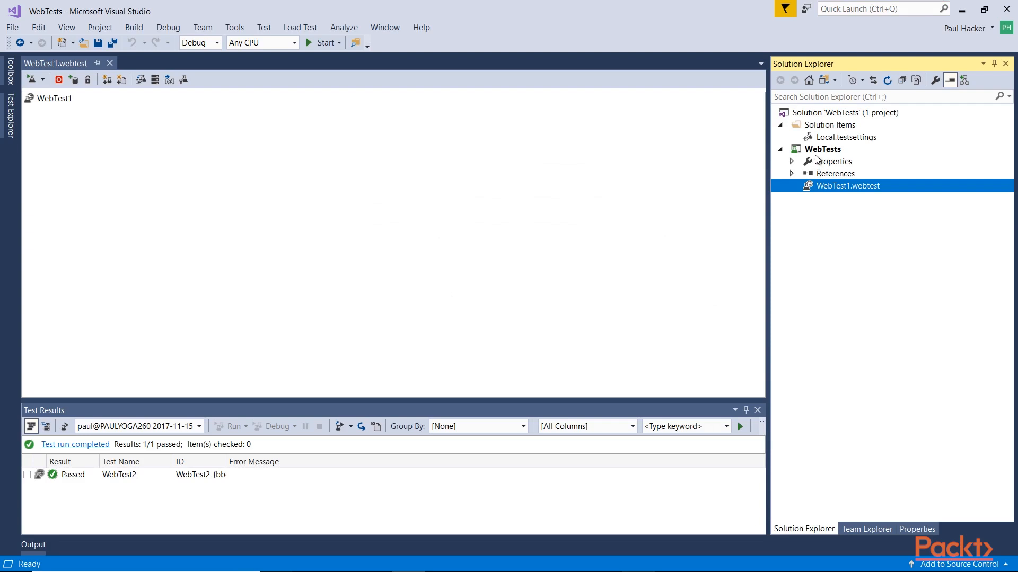
right_click(823, 150)
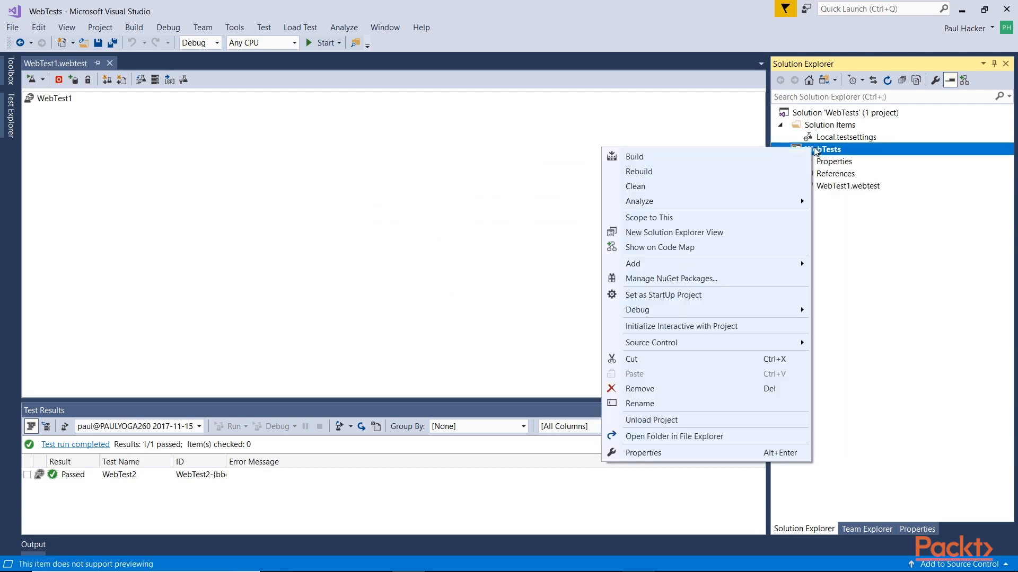
mouse_move(642, 160)
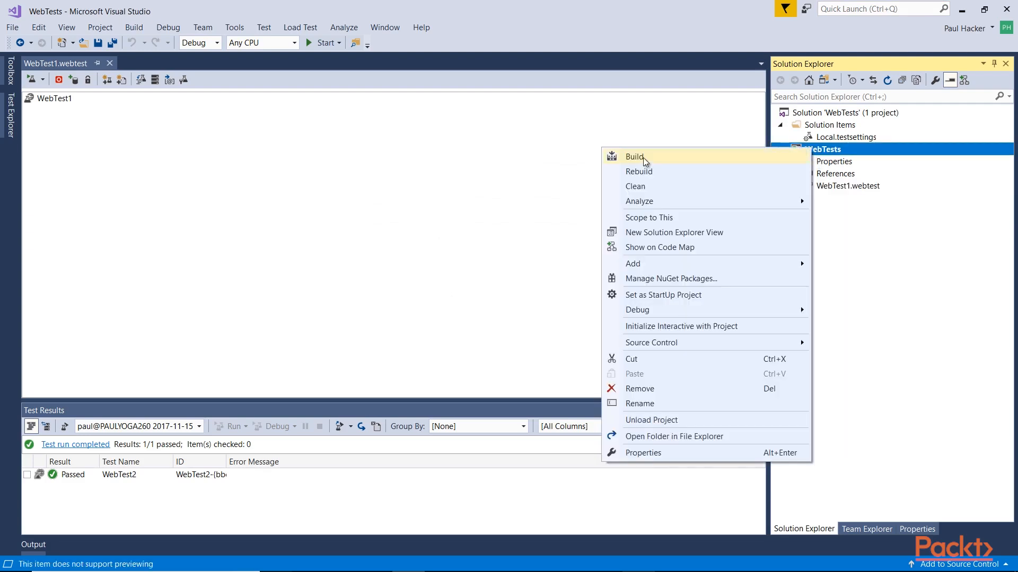
mouse_move(658, 264)
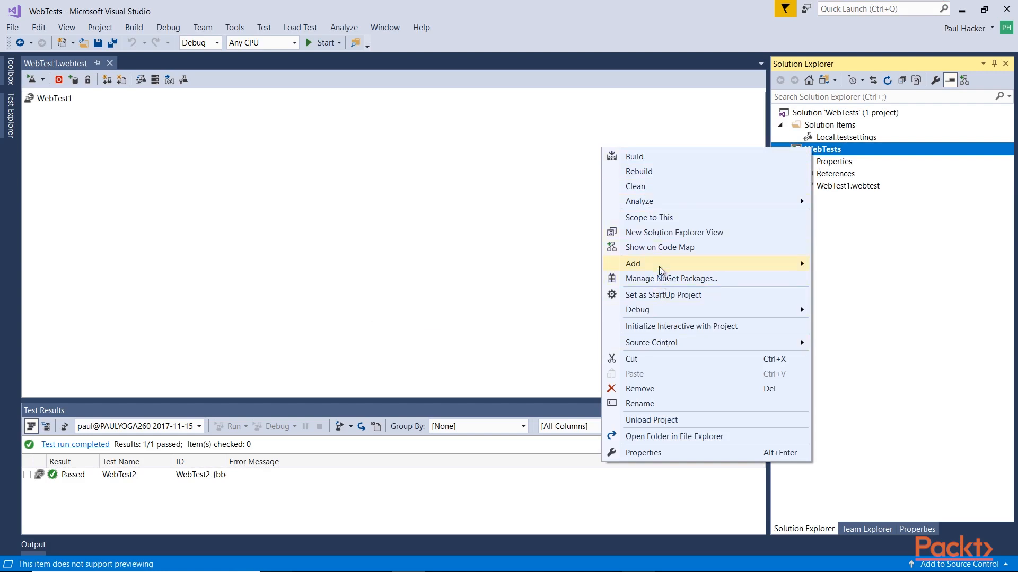
mouse_move(632, 264)
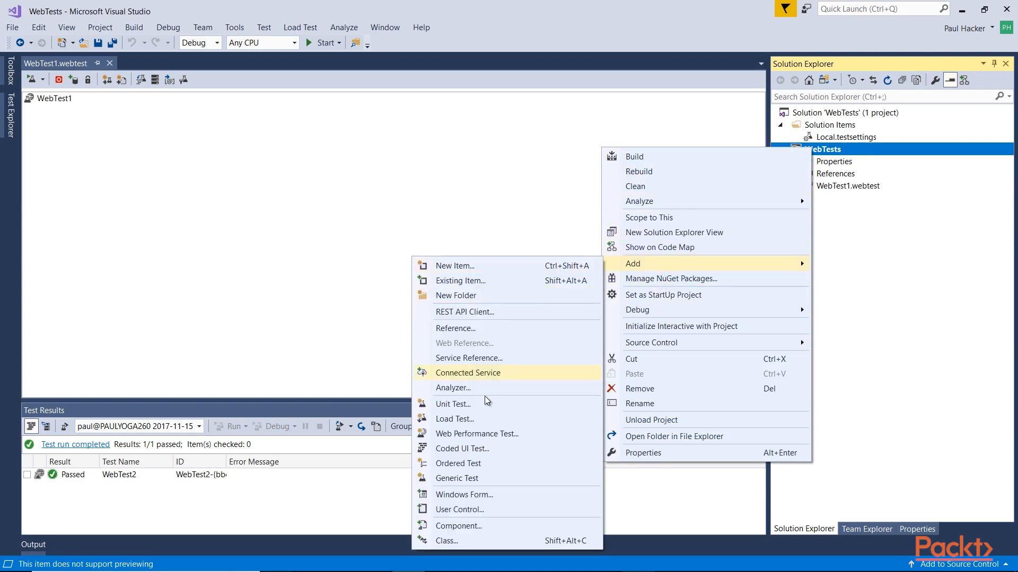
left_click(476, 433)
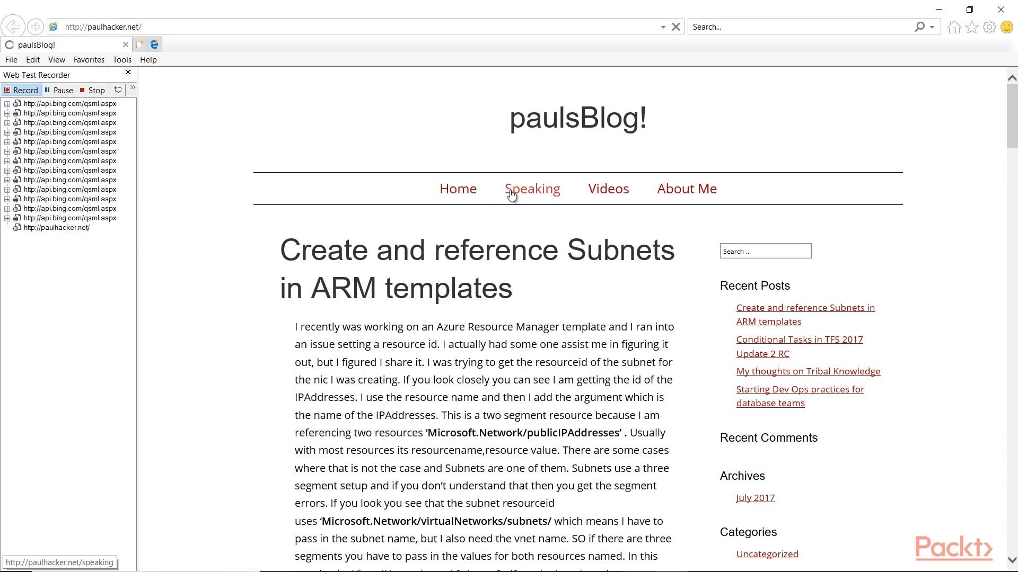
Record visits to the Speaking and Videos pages of paulhacker.net.
left_click(531, 188)
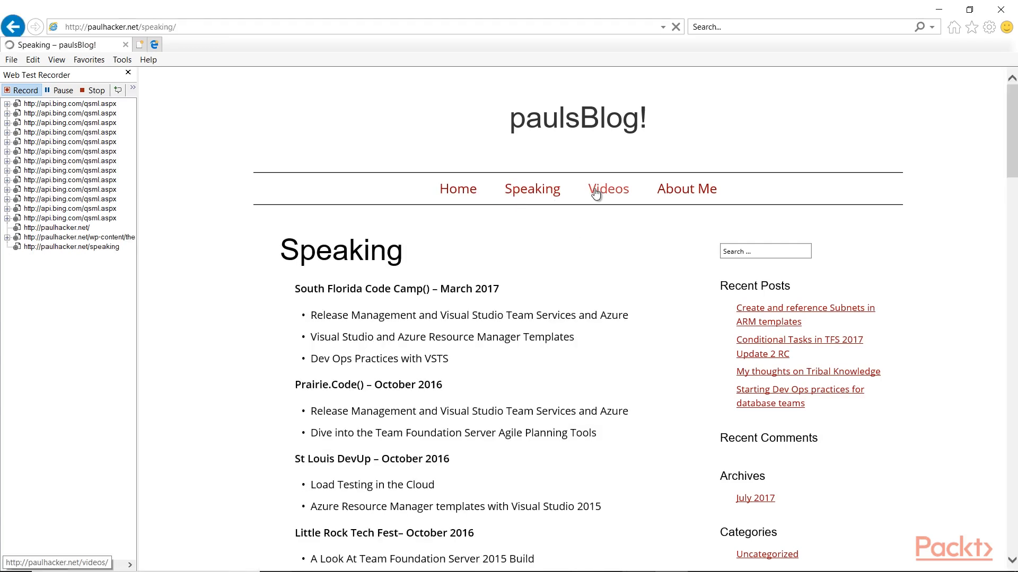
left_click(686, 188)
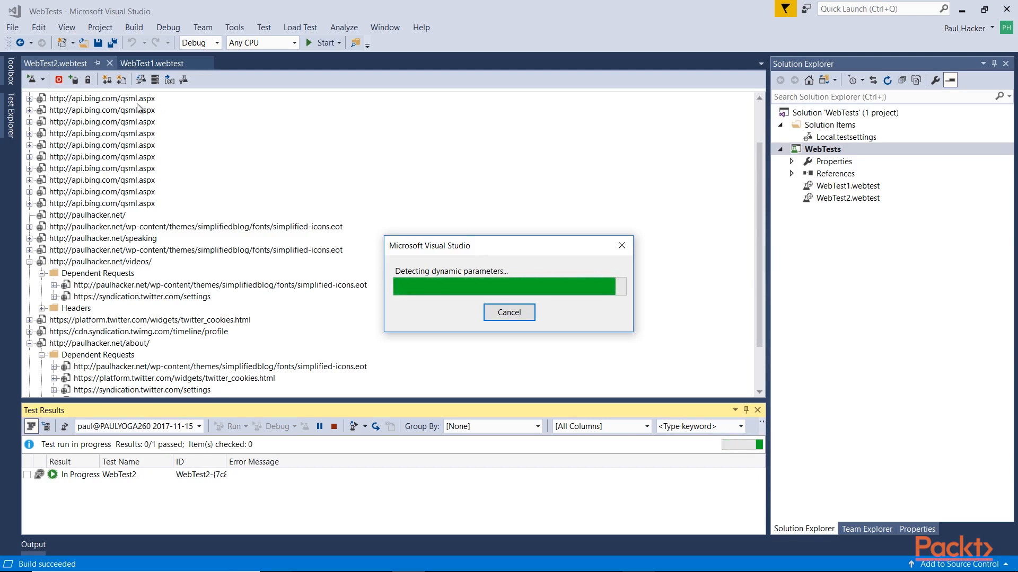
mouse_move(237, 131)
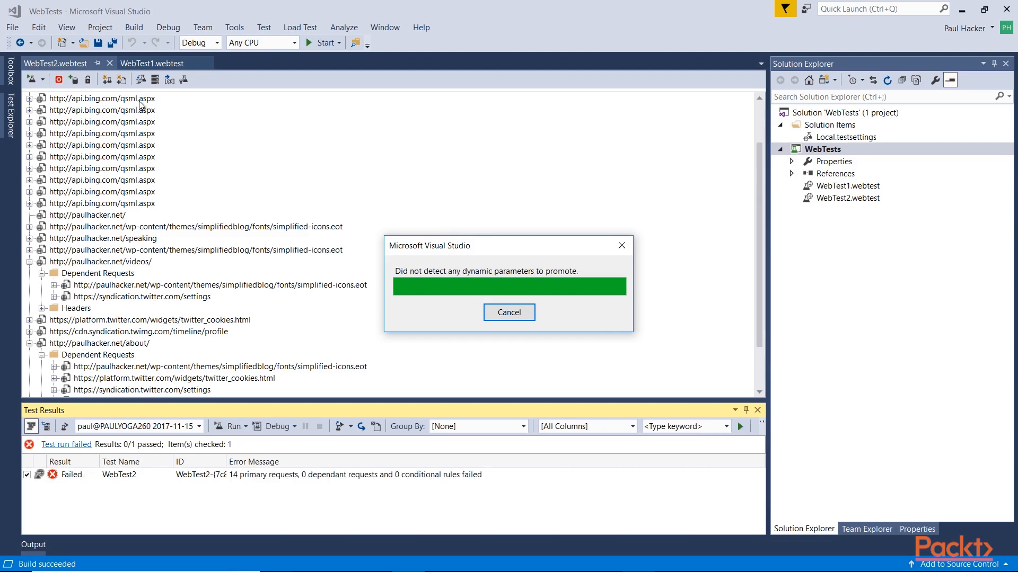
Dismiss the dynamic parameter detection message after recording ends.
left_click(509, 312)
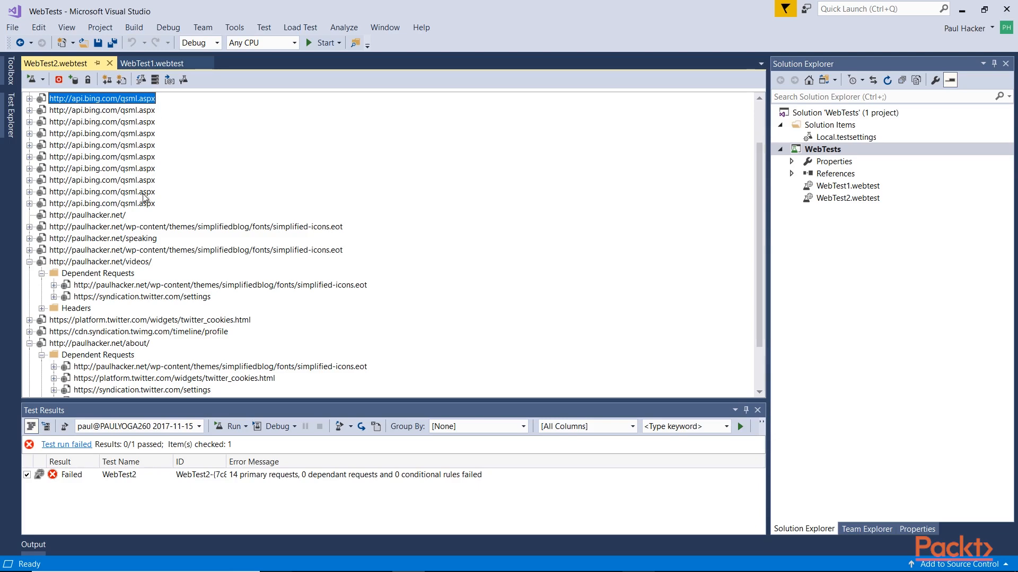
mouse_move(148, 98)
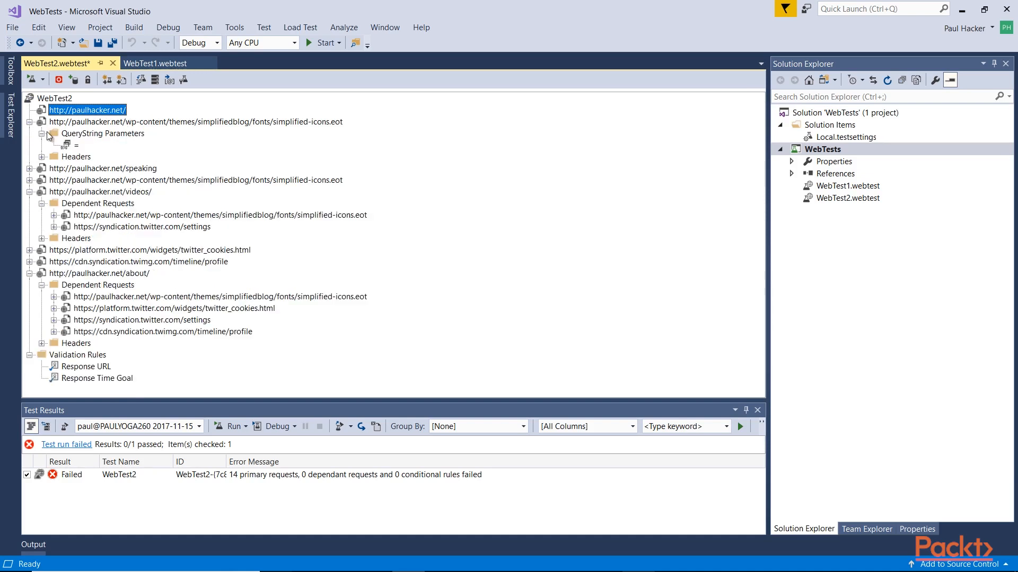
Inspect the icon font and Twitter settings request headers, then collapse the request tree to its top-level requests.
left_click(50, 157)
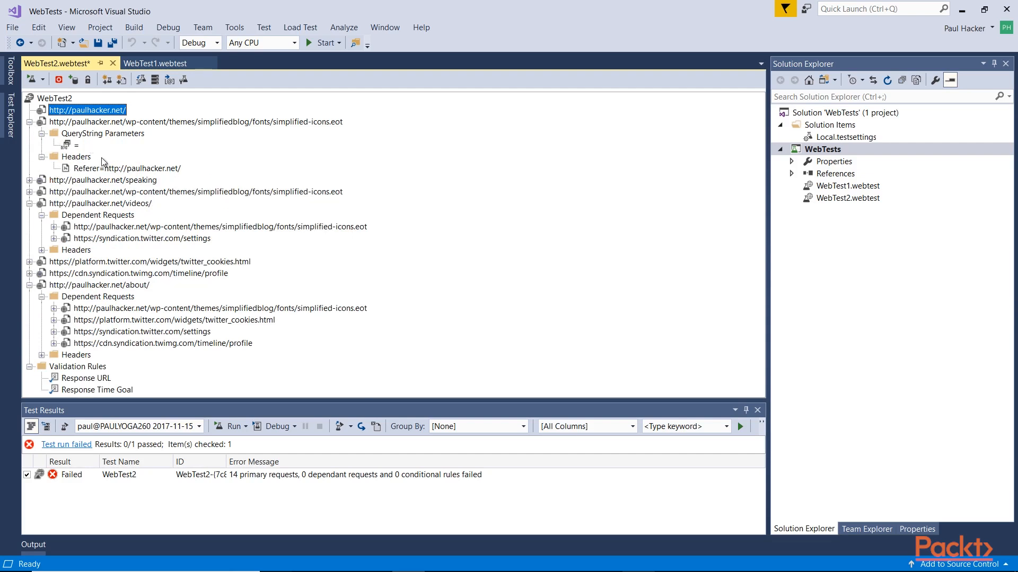
left_click(29, 121)
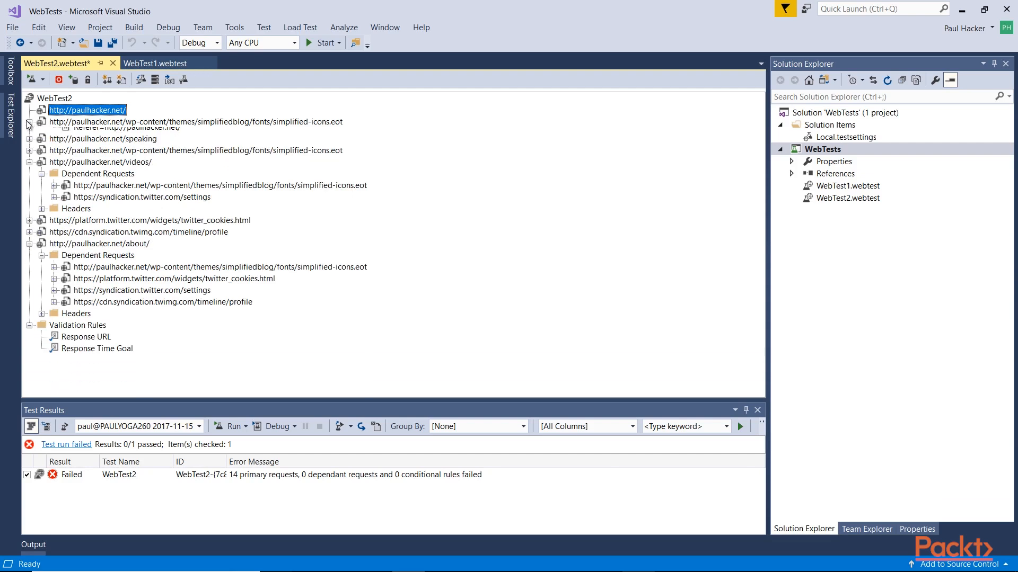
left_click(29, 124)
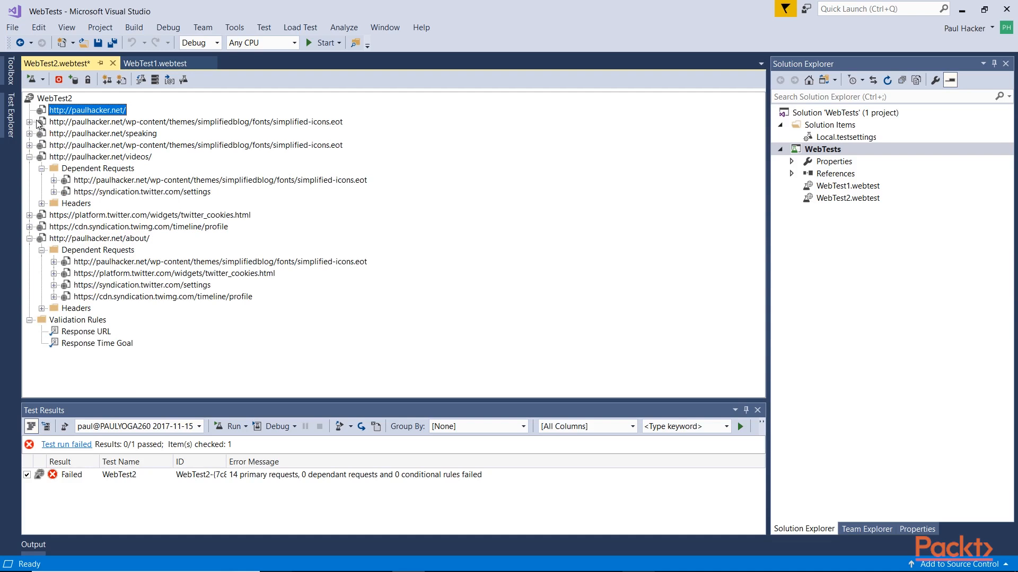
mouse_move(85, 140)
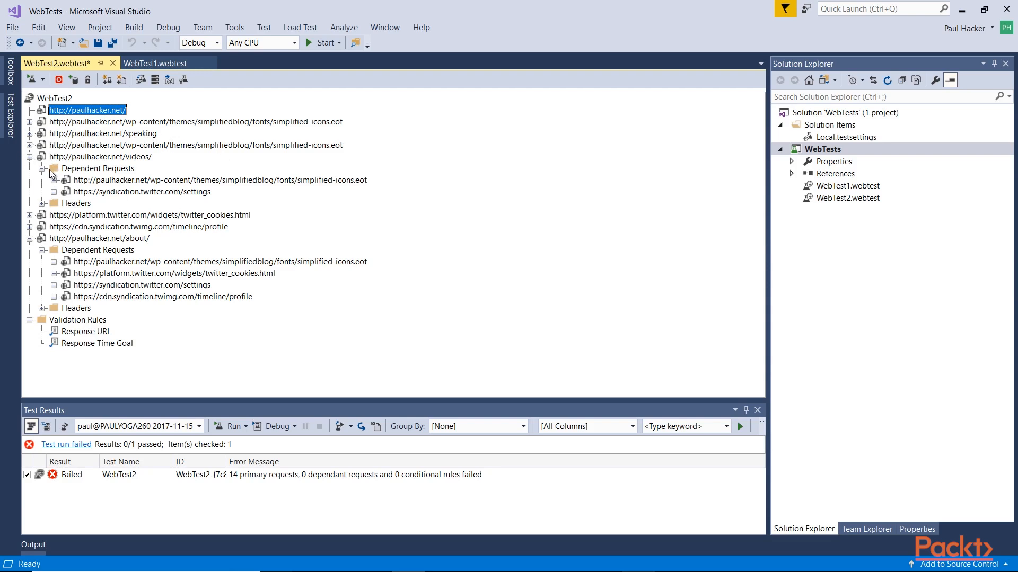
mouse_move(98, 193)
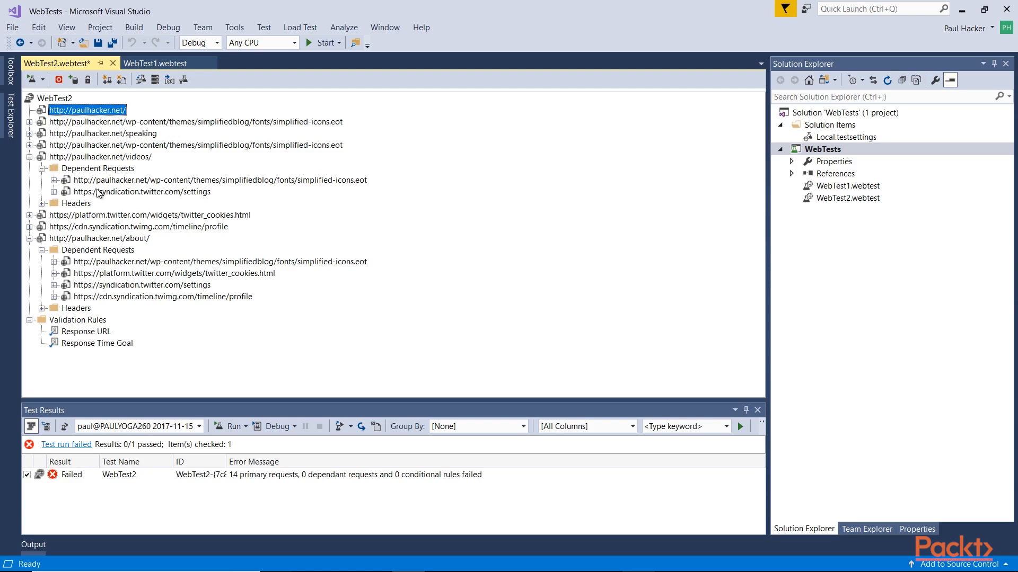
mouse_move(159, 190)
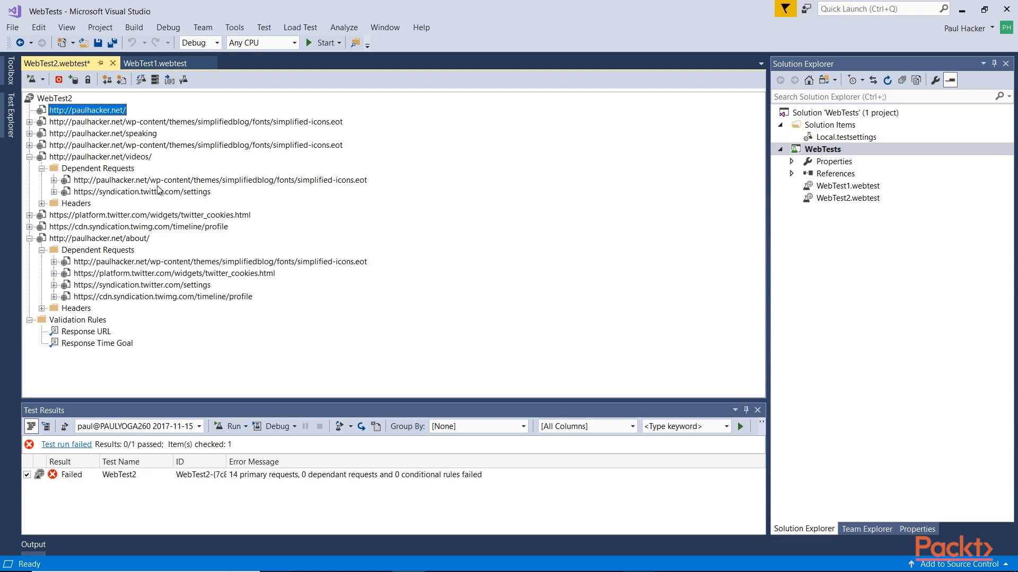
mouse_move(349, 188)
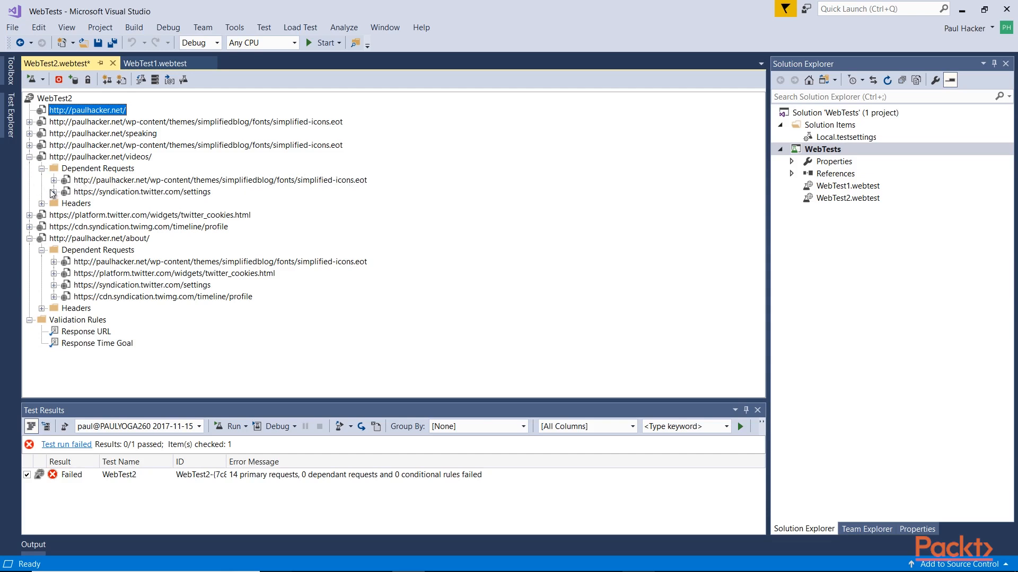
left_click(40, 203)
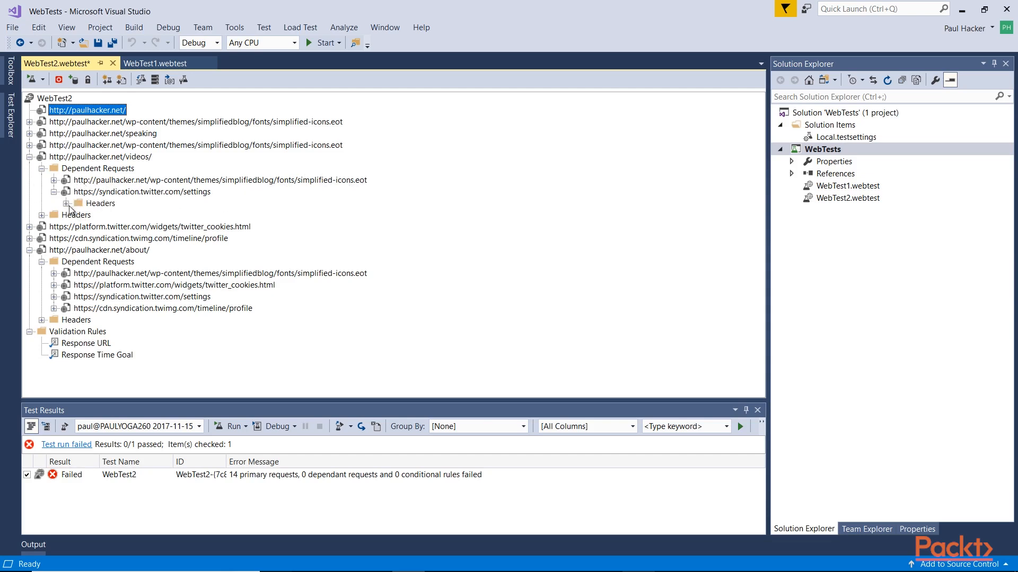
left_click(66, 203)
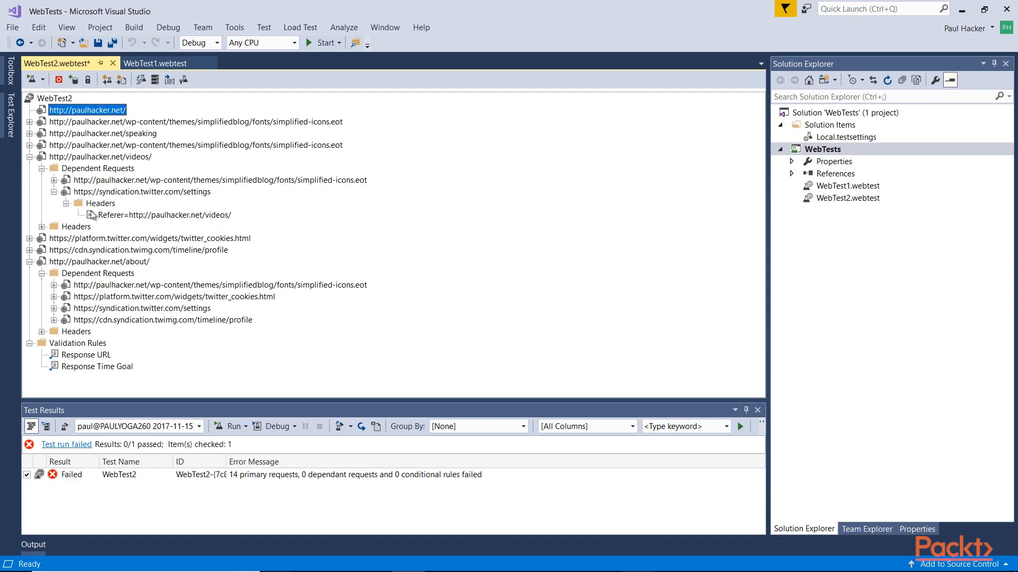
left_click(29, 157)
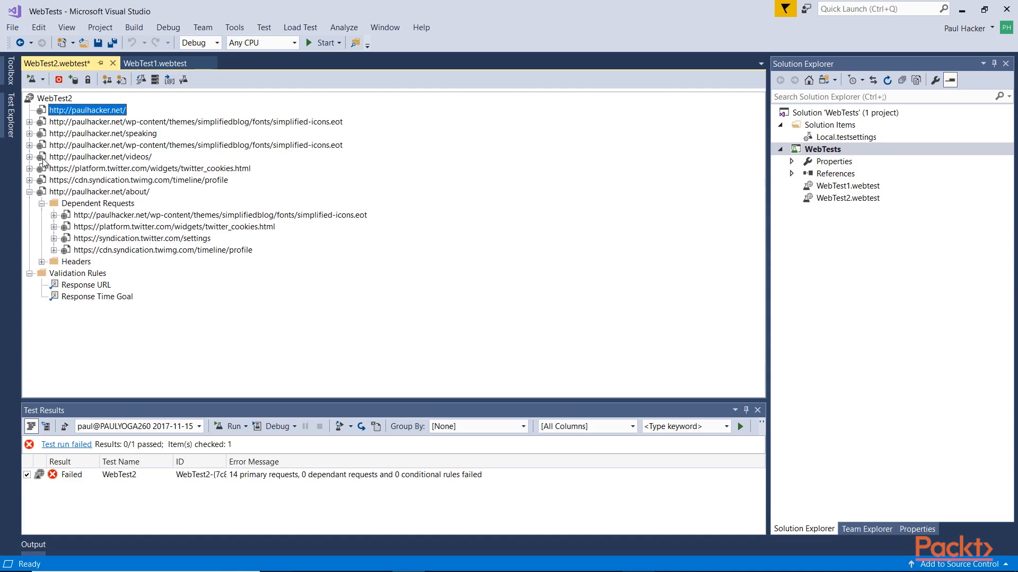
mouse_move(59, 190)
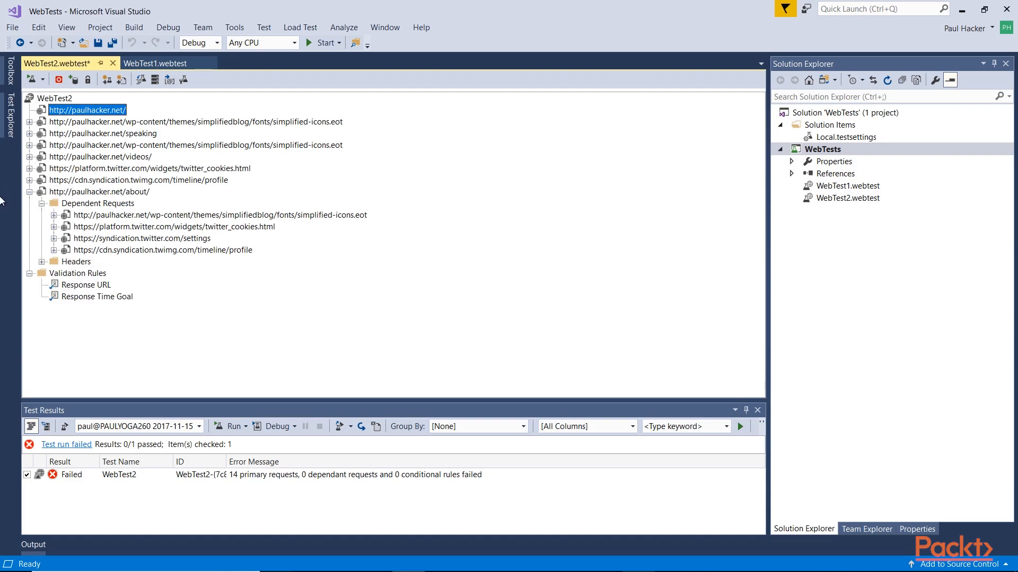
left_click(30, 192)
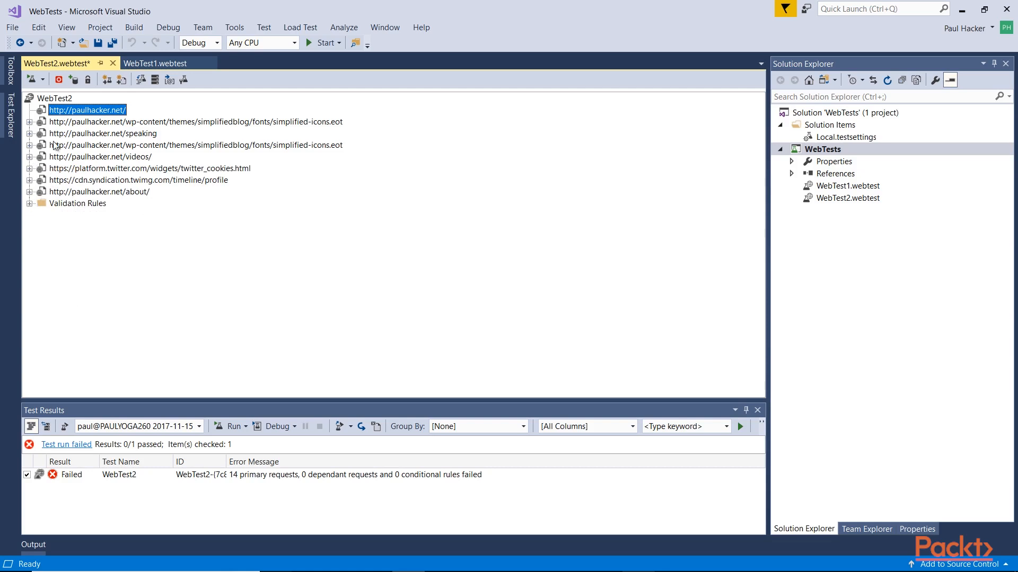
mouse_move(31, 79)
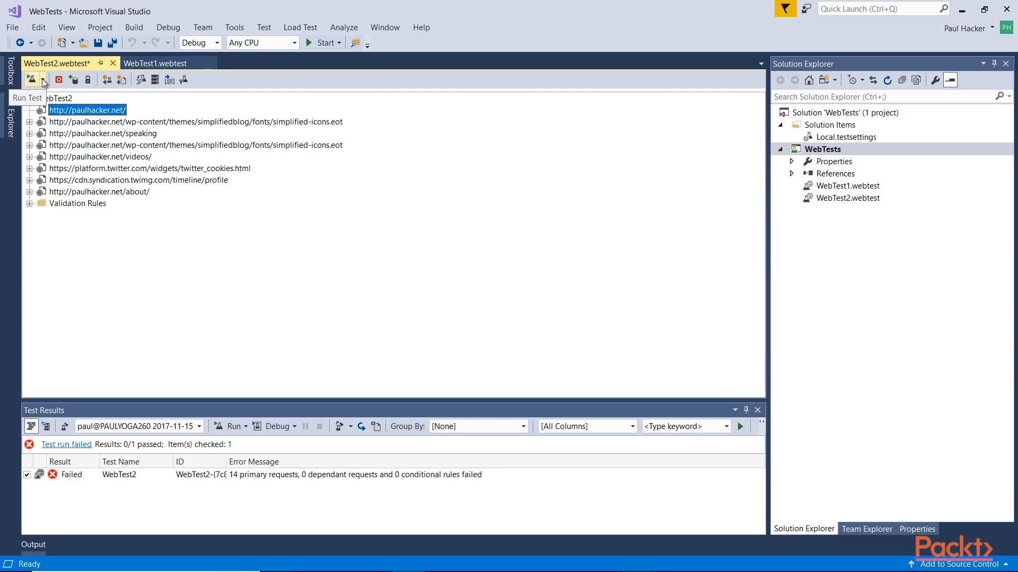
Start a normal run of WebTest2 from the Run Test dropdown.
left_click(42, 79)
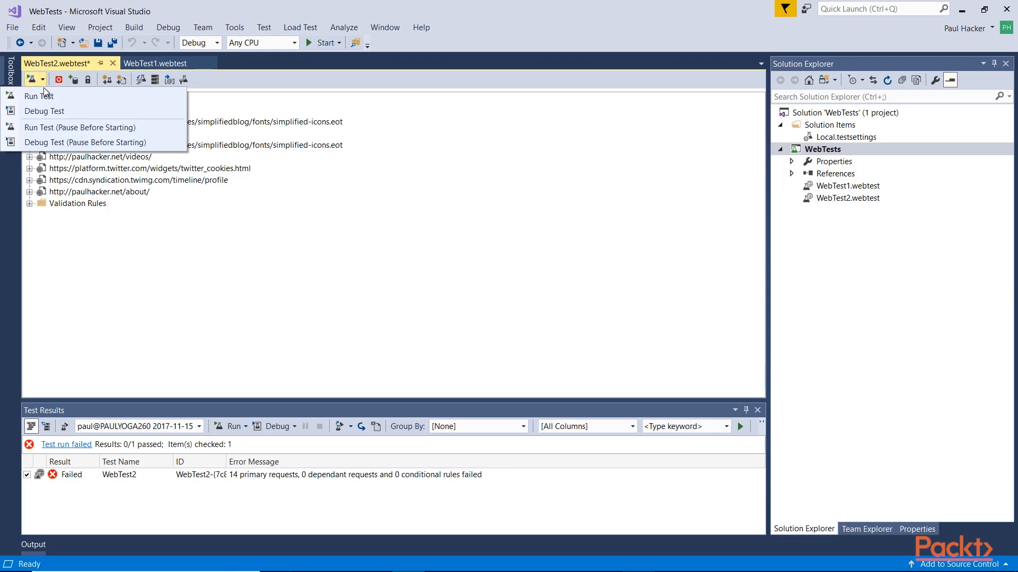
mouse_move(38, 97)
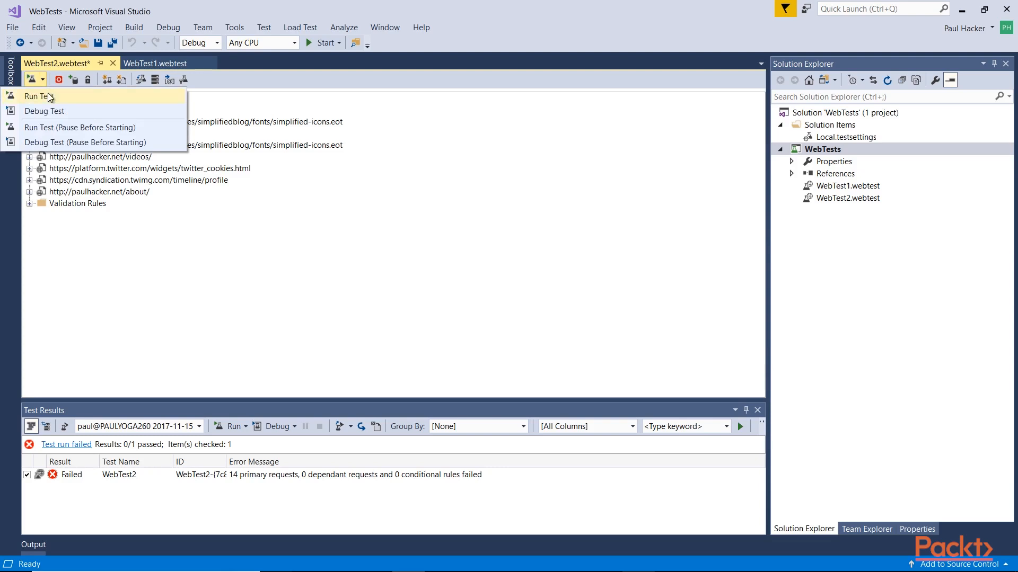
mouse_move(44, 112)
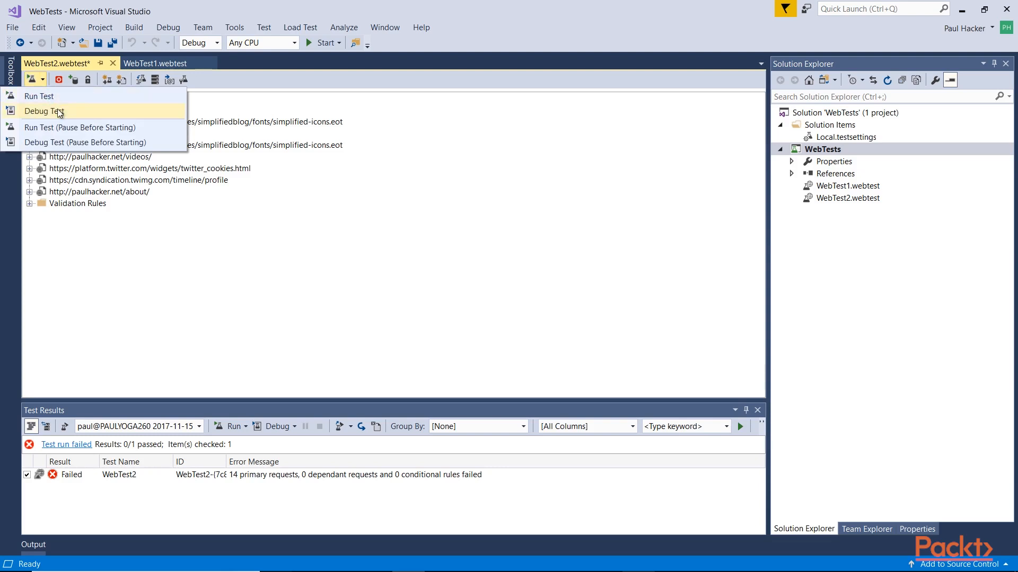
mouse_move(57, 127)
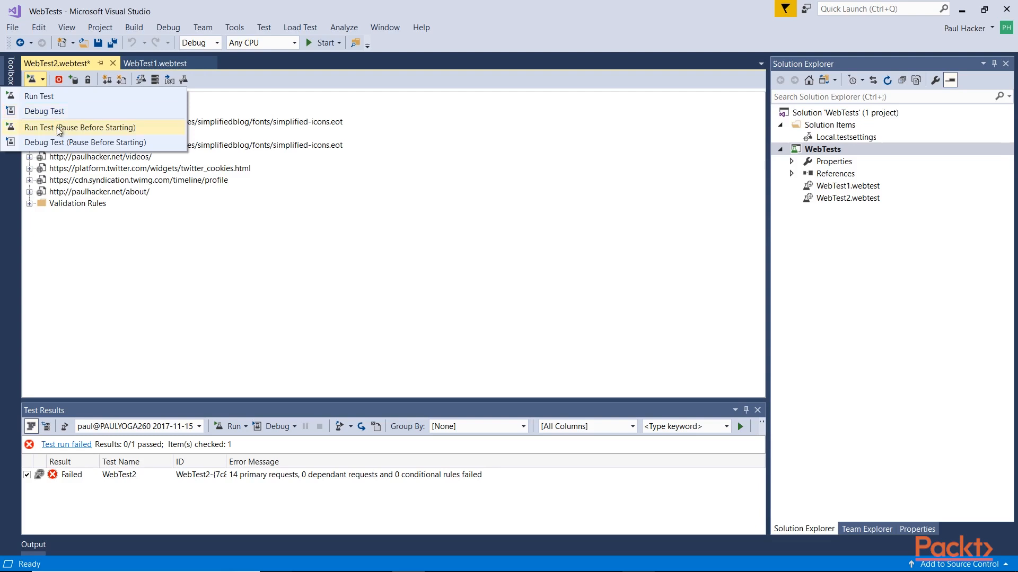
mouse_move(70, 134)
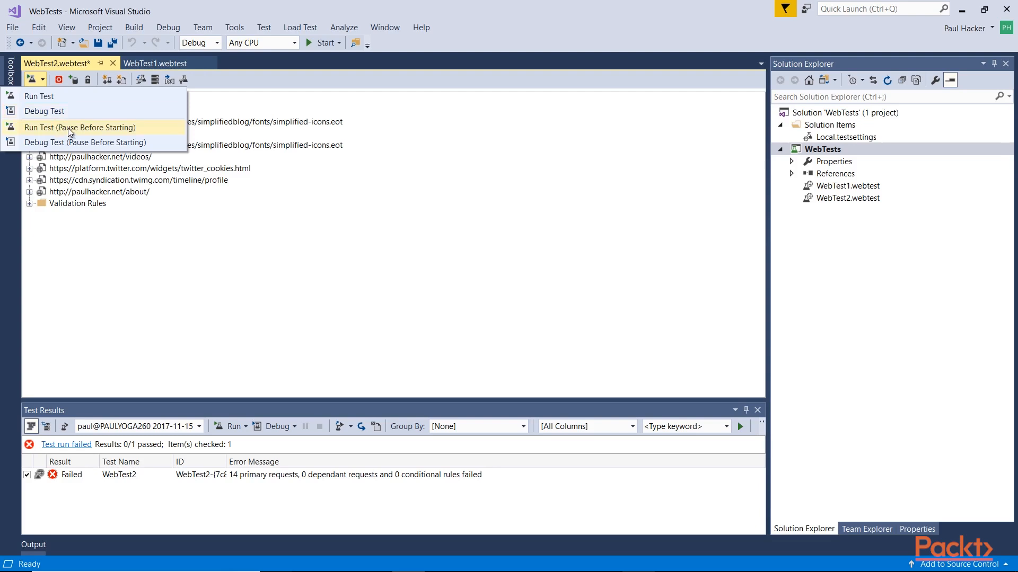
mouse_move(85, 142)
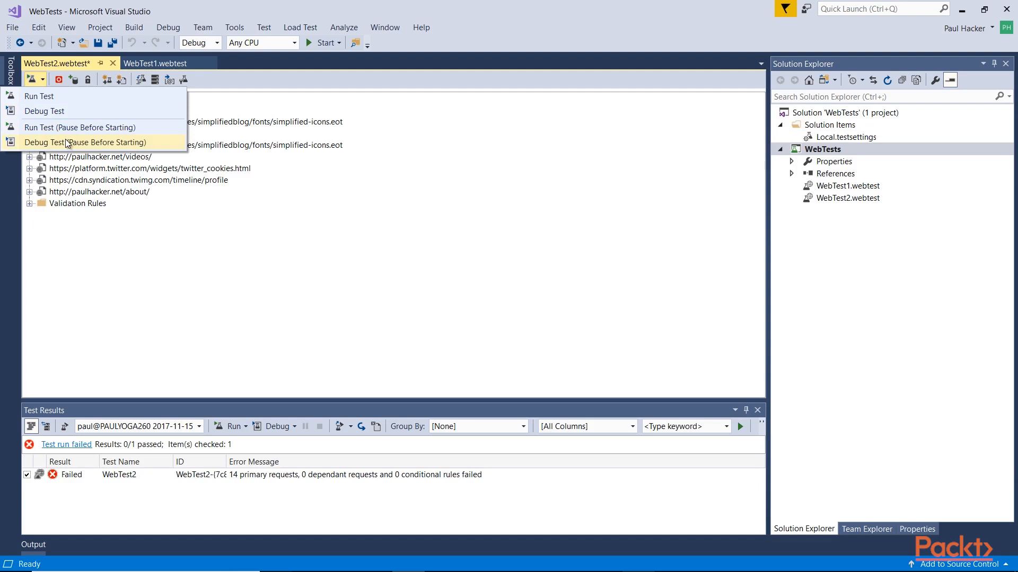
mouse_move(38, 97)
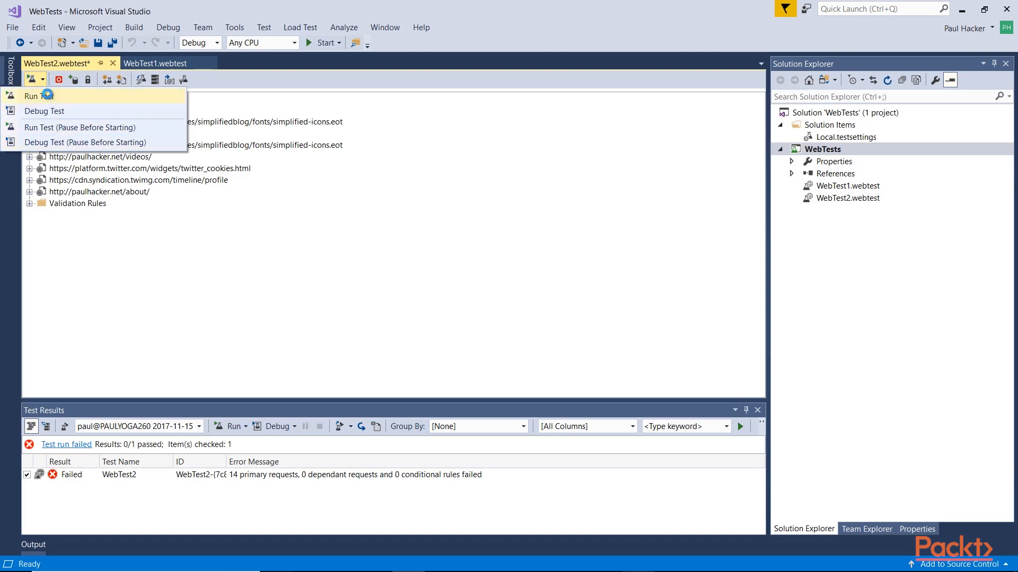
left_click(39, 95)
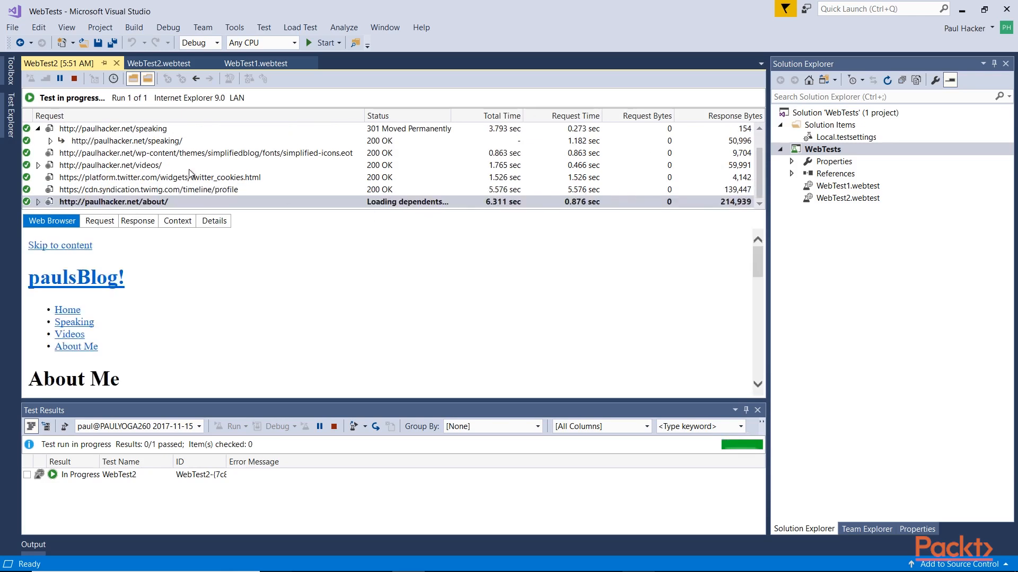
mouse_move(554, 219)
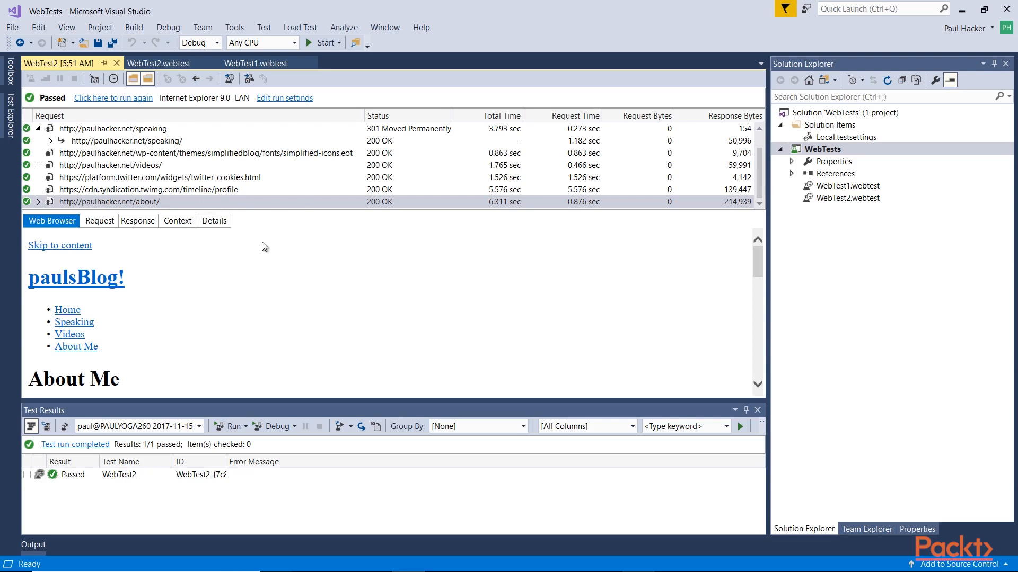
mouse_move(507, 196)
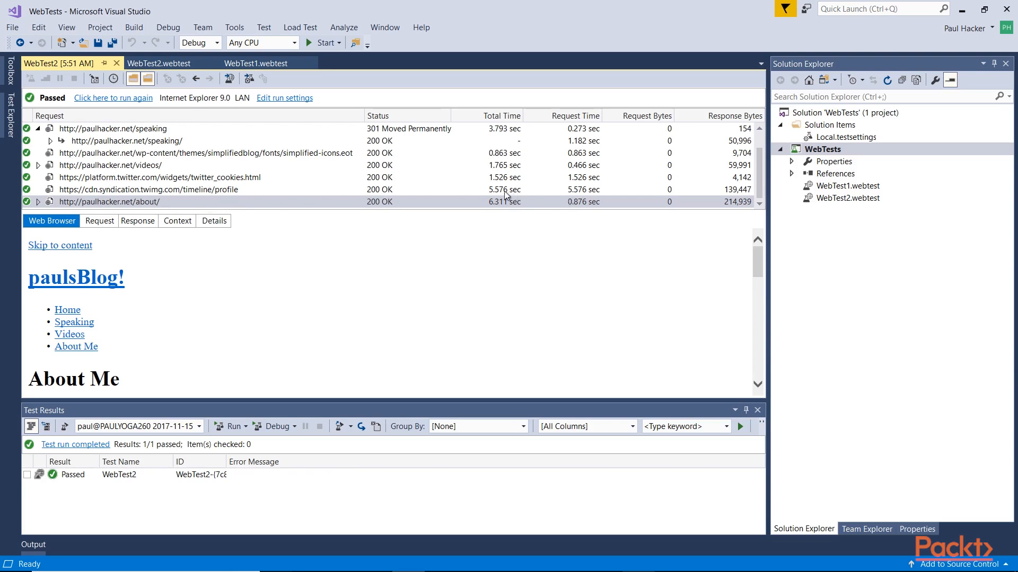
left_click(109, 201)
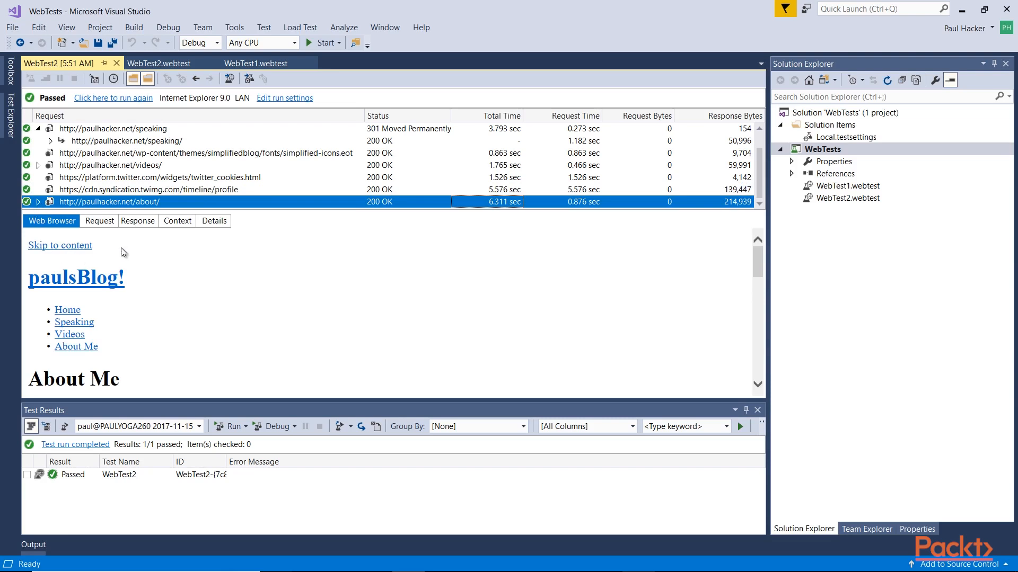
mouse_move(221, 230)
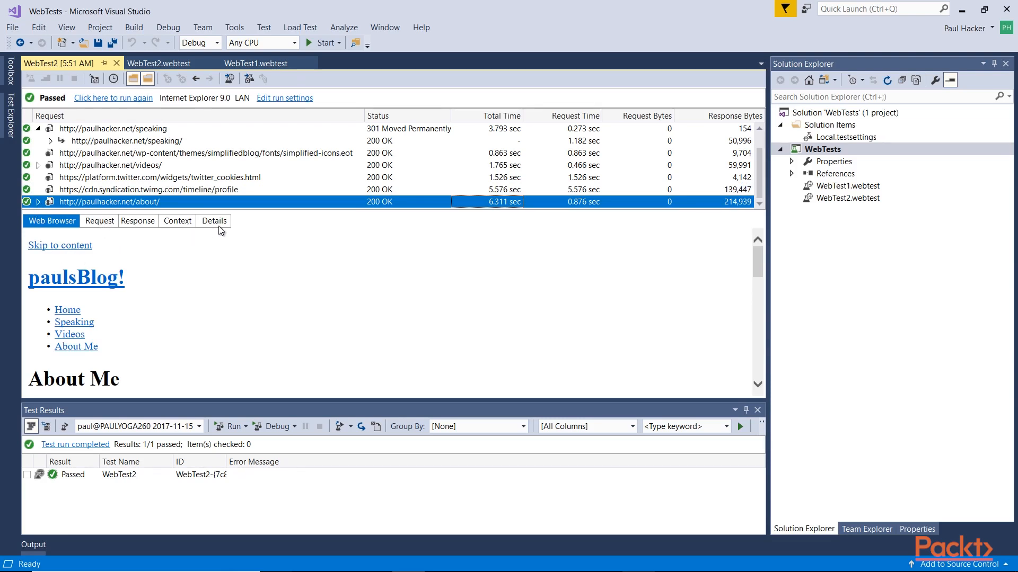
left_click(213, 220)
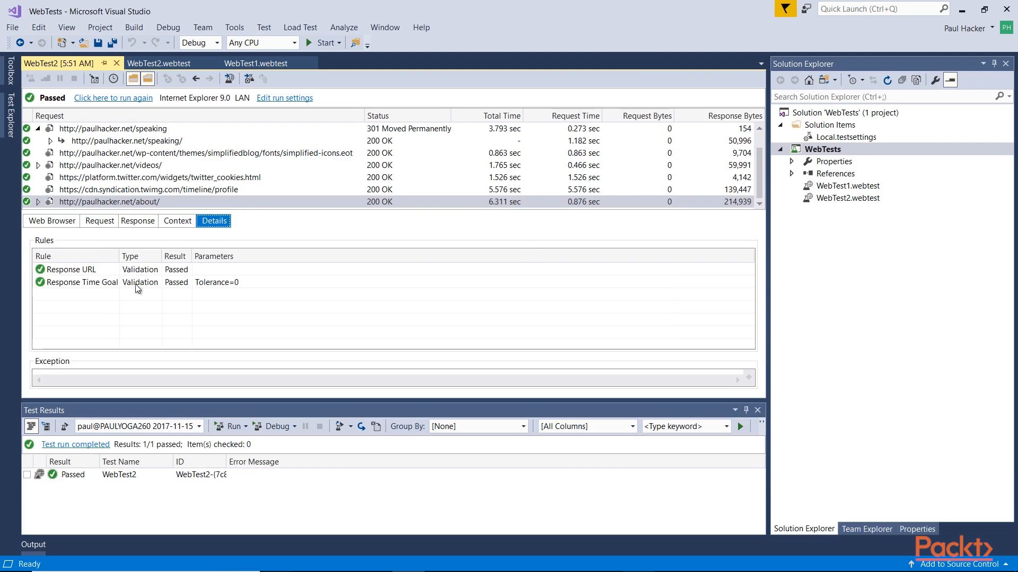
left_click(177, 221)
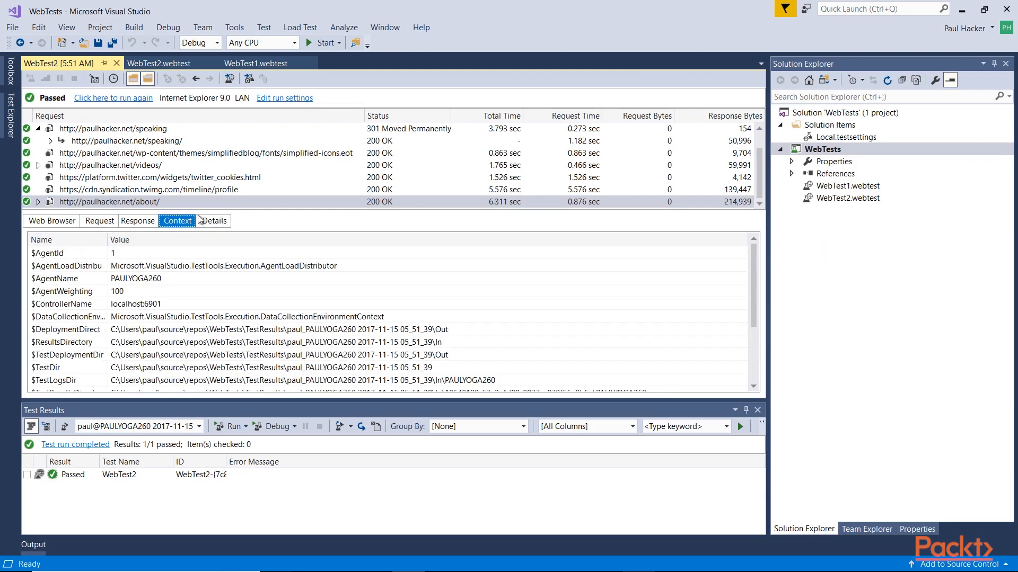
left_click(137, 221)
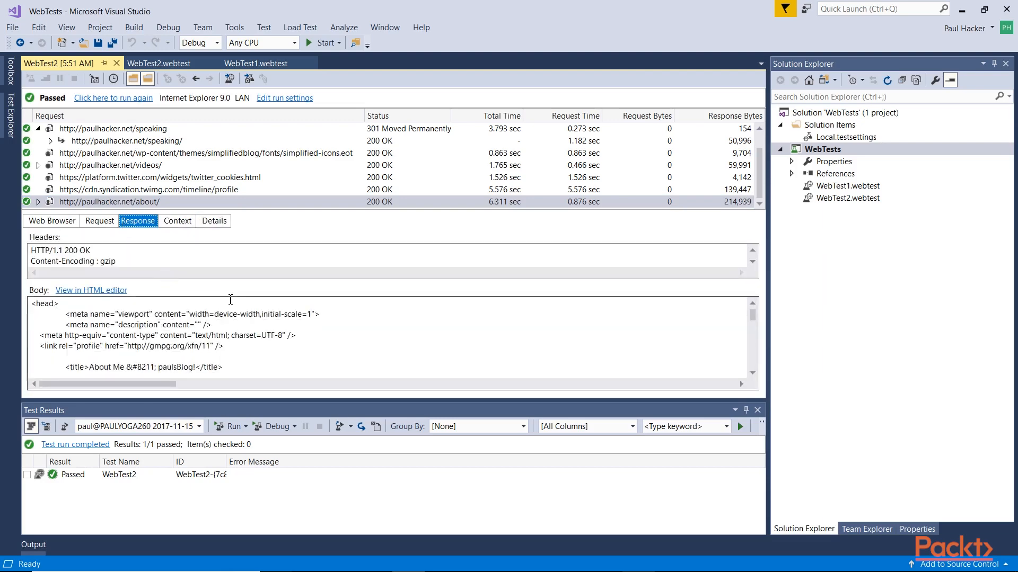
left_click(99, 221)
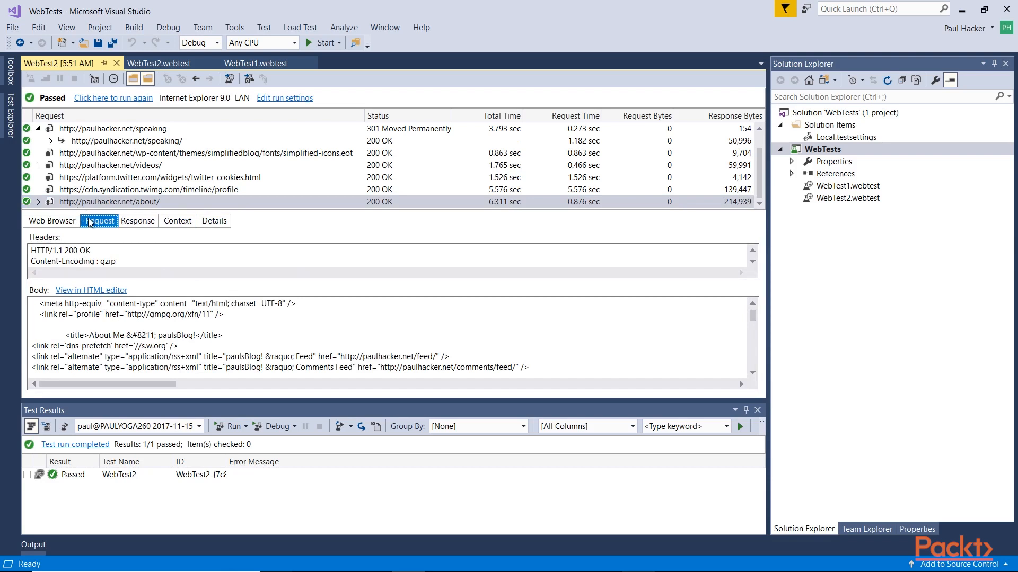
left_click(99, 220)
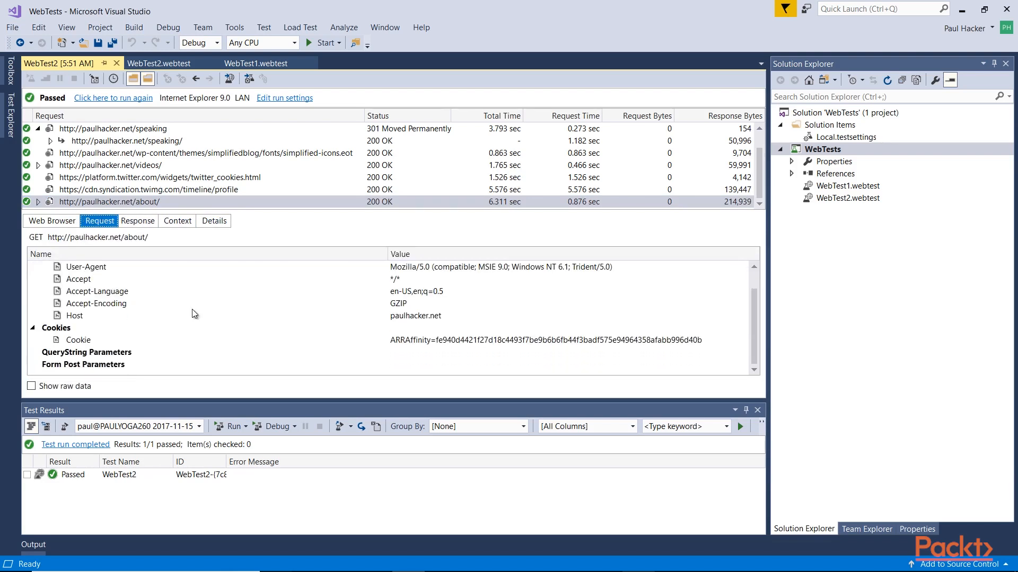
left_click(51, 220)
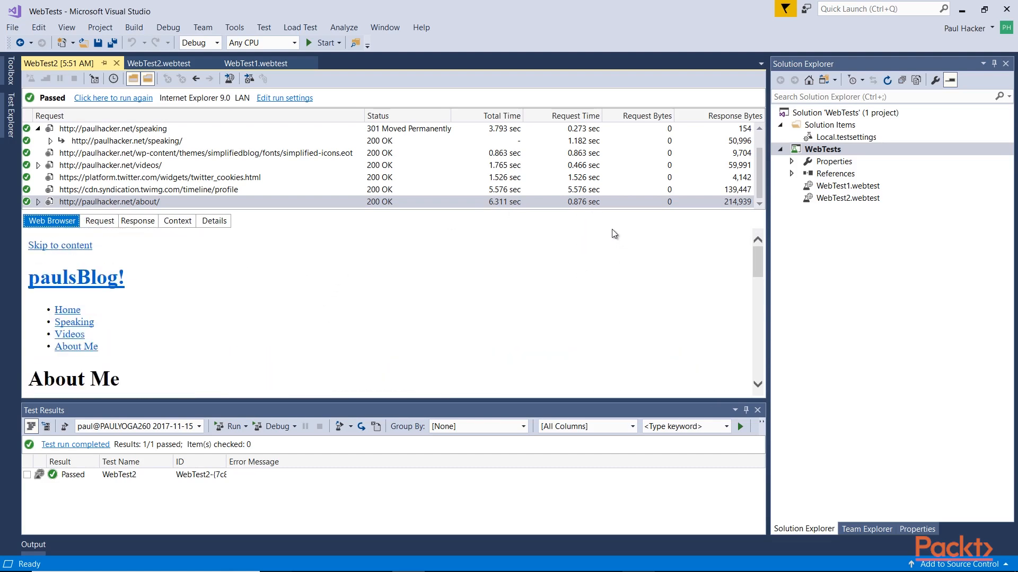
mouse_move(130, 134)
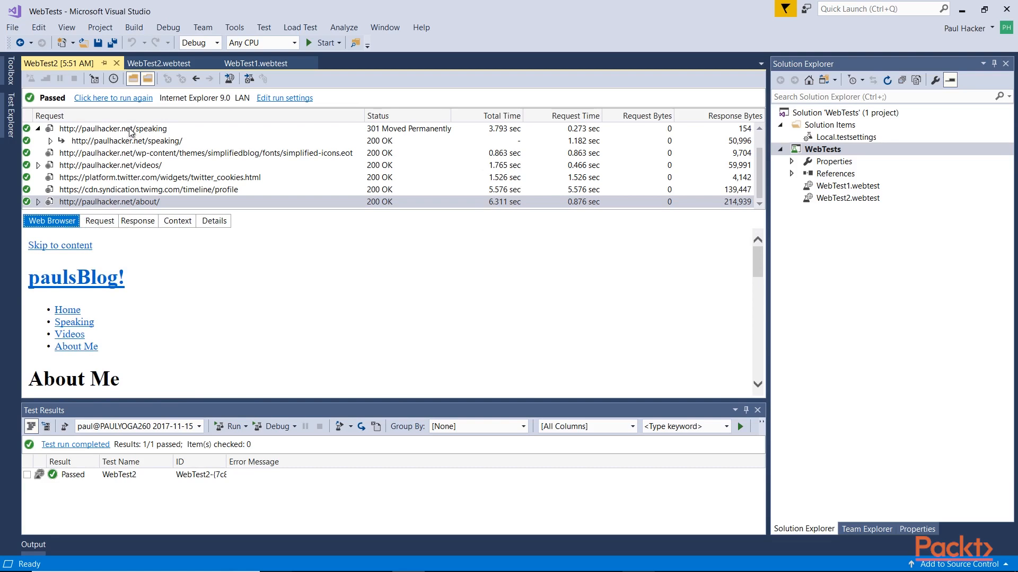
mouse_move(120, 122)
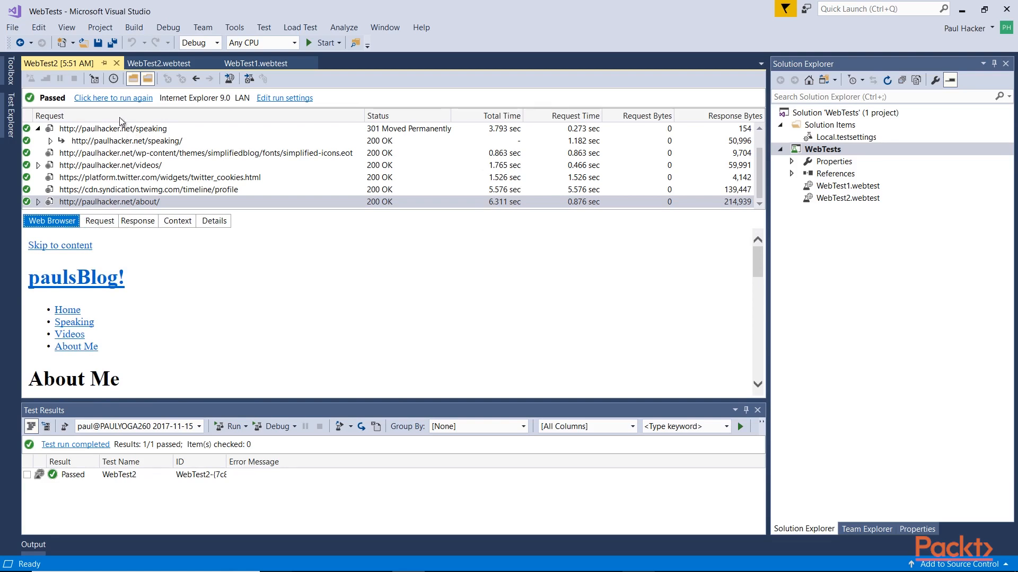
mouse_move(101, 19)
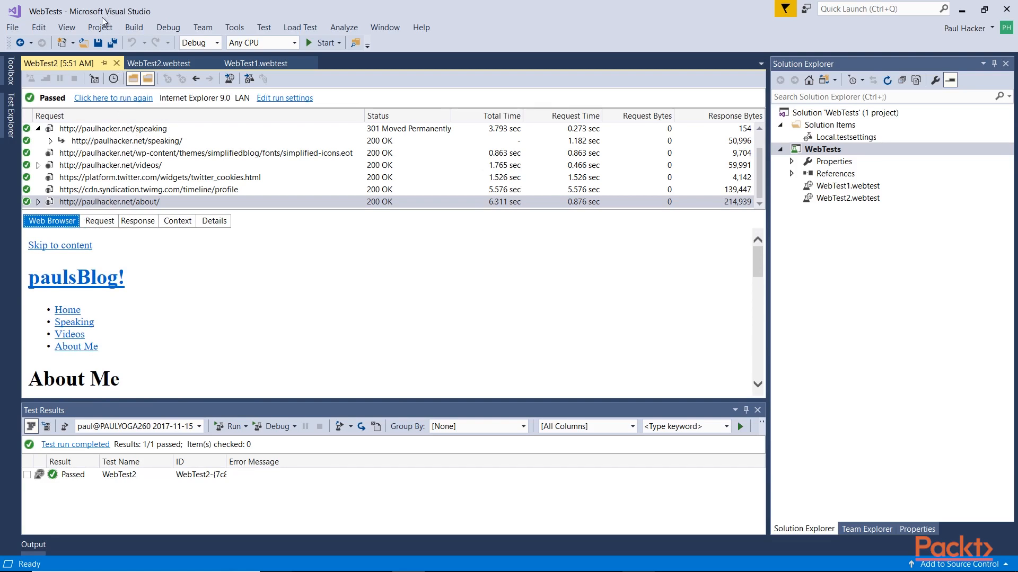